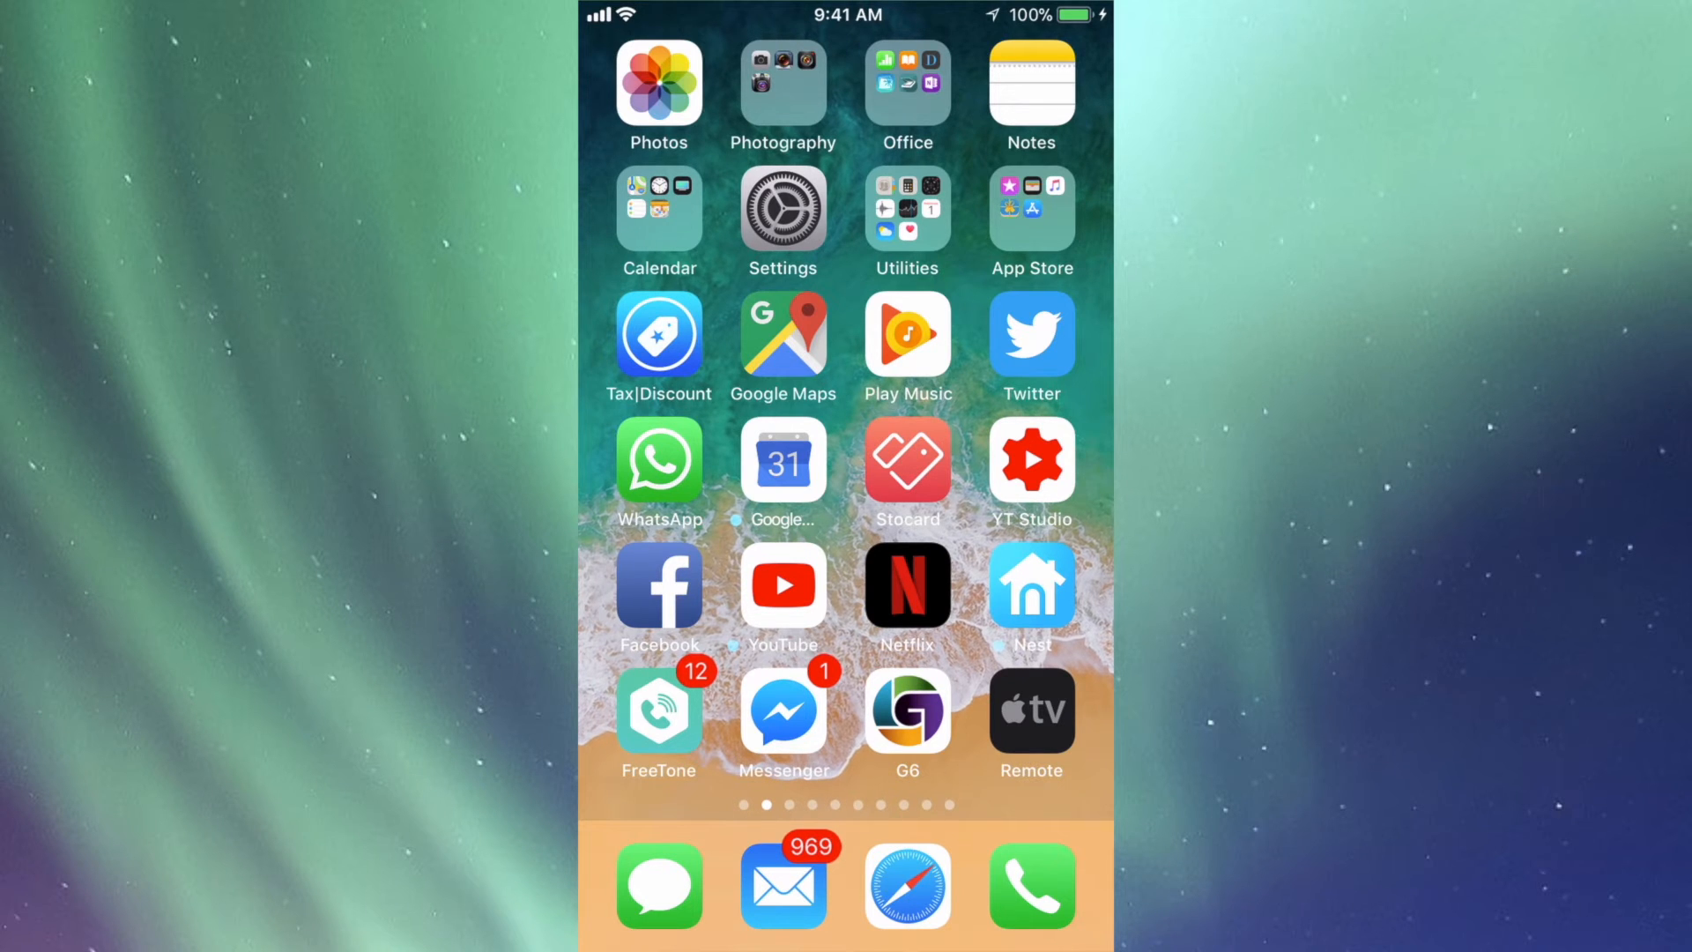
Launch the Settings app from the home screen
{"action": "left_click", "coordinate": [782, 212]}
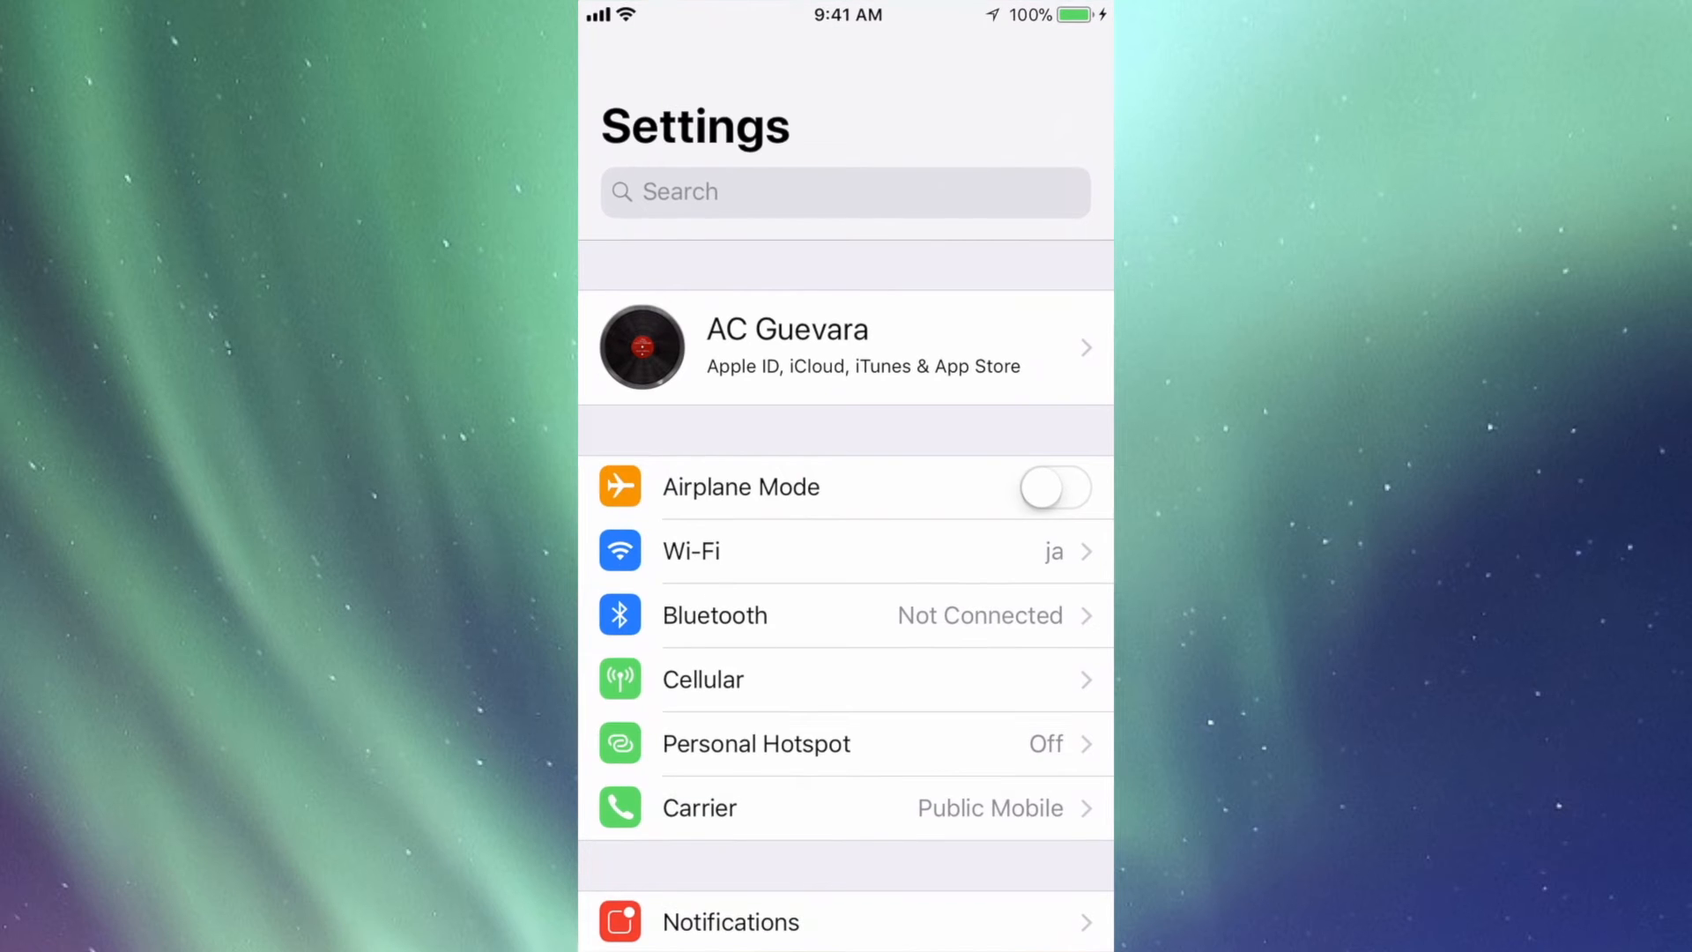
Scroll down the Settings list to reach the General page
{"action": "scroll", "scroll_direction": "down", "scroll_amount": 3}
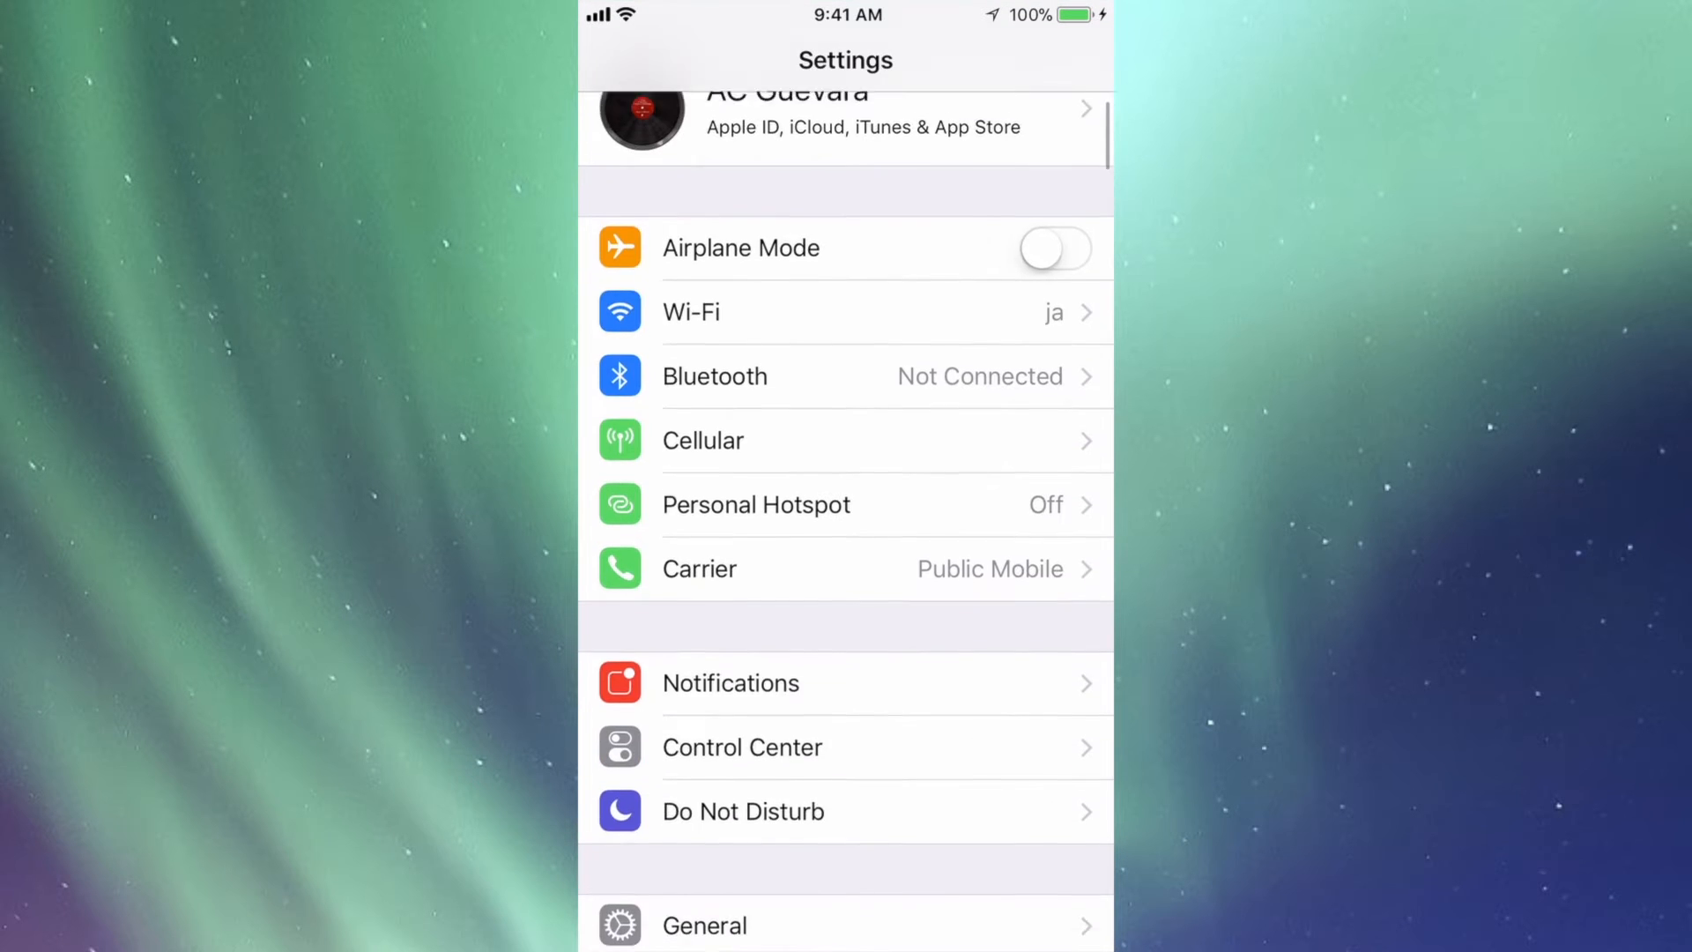
{"action": "scroll", "scroll_direction": "down", "scroll_amount": 3}
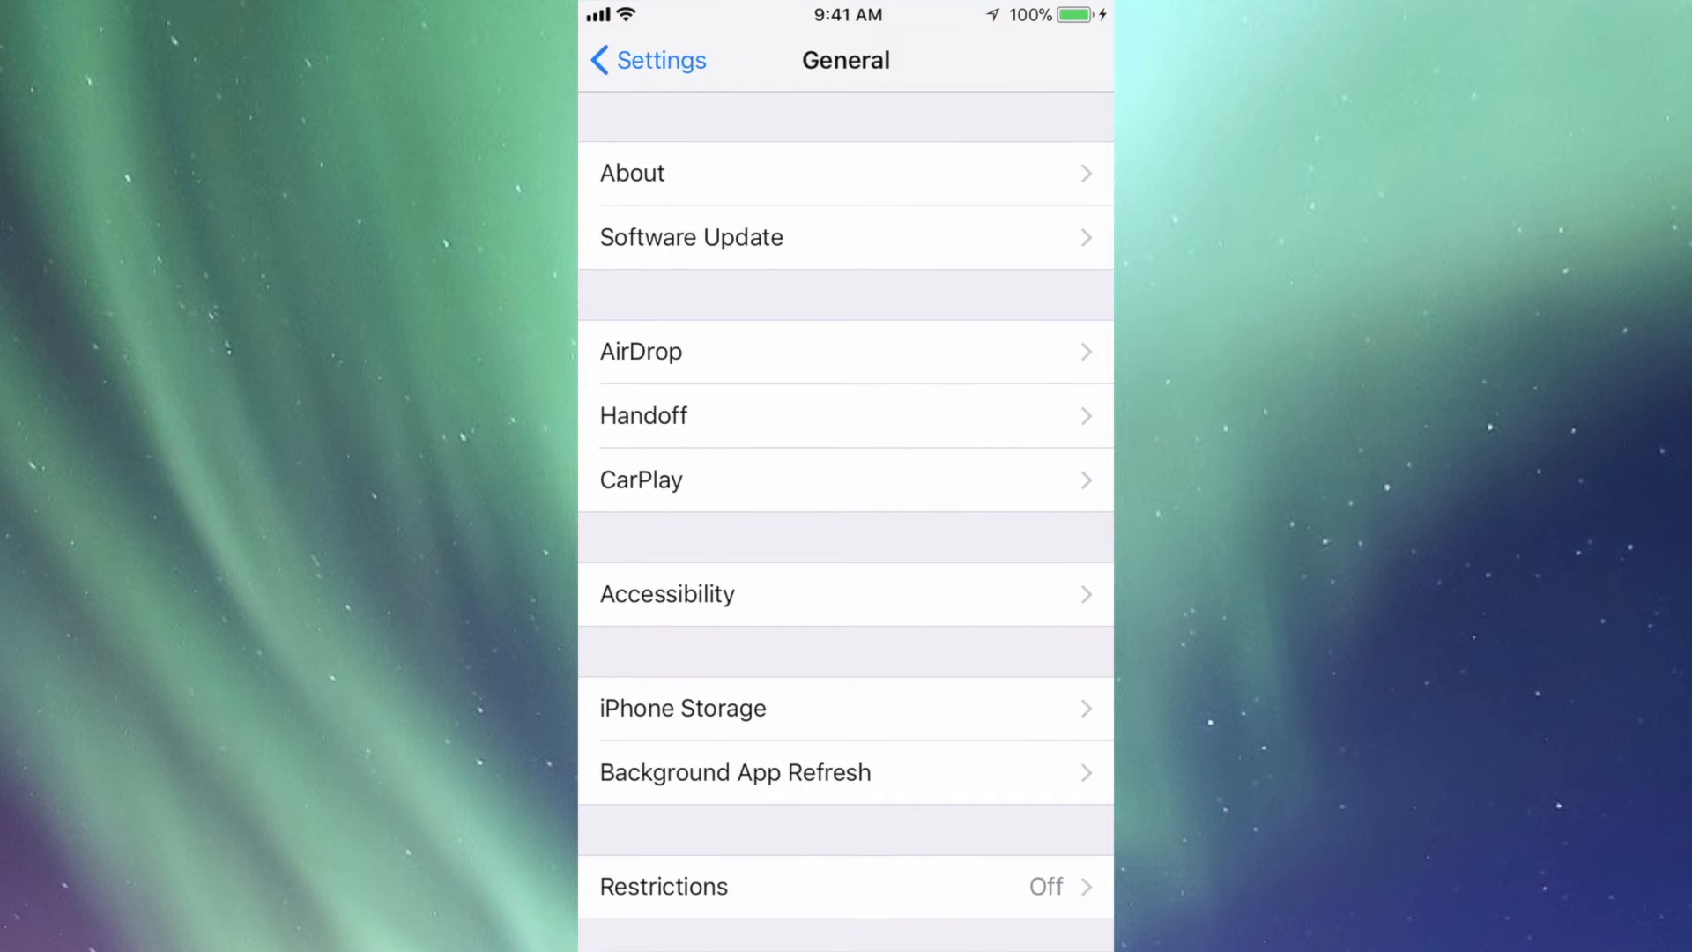
Start the iOS 11.1 download and install from Software Update
{"action": "left_click", "coordinate": [691, 236]}
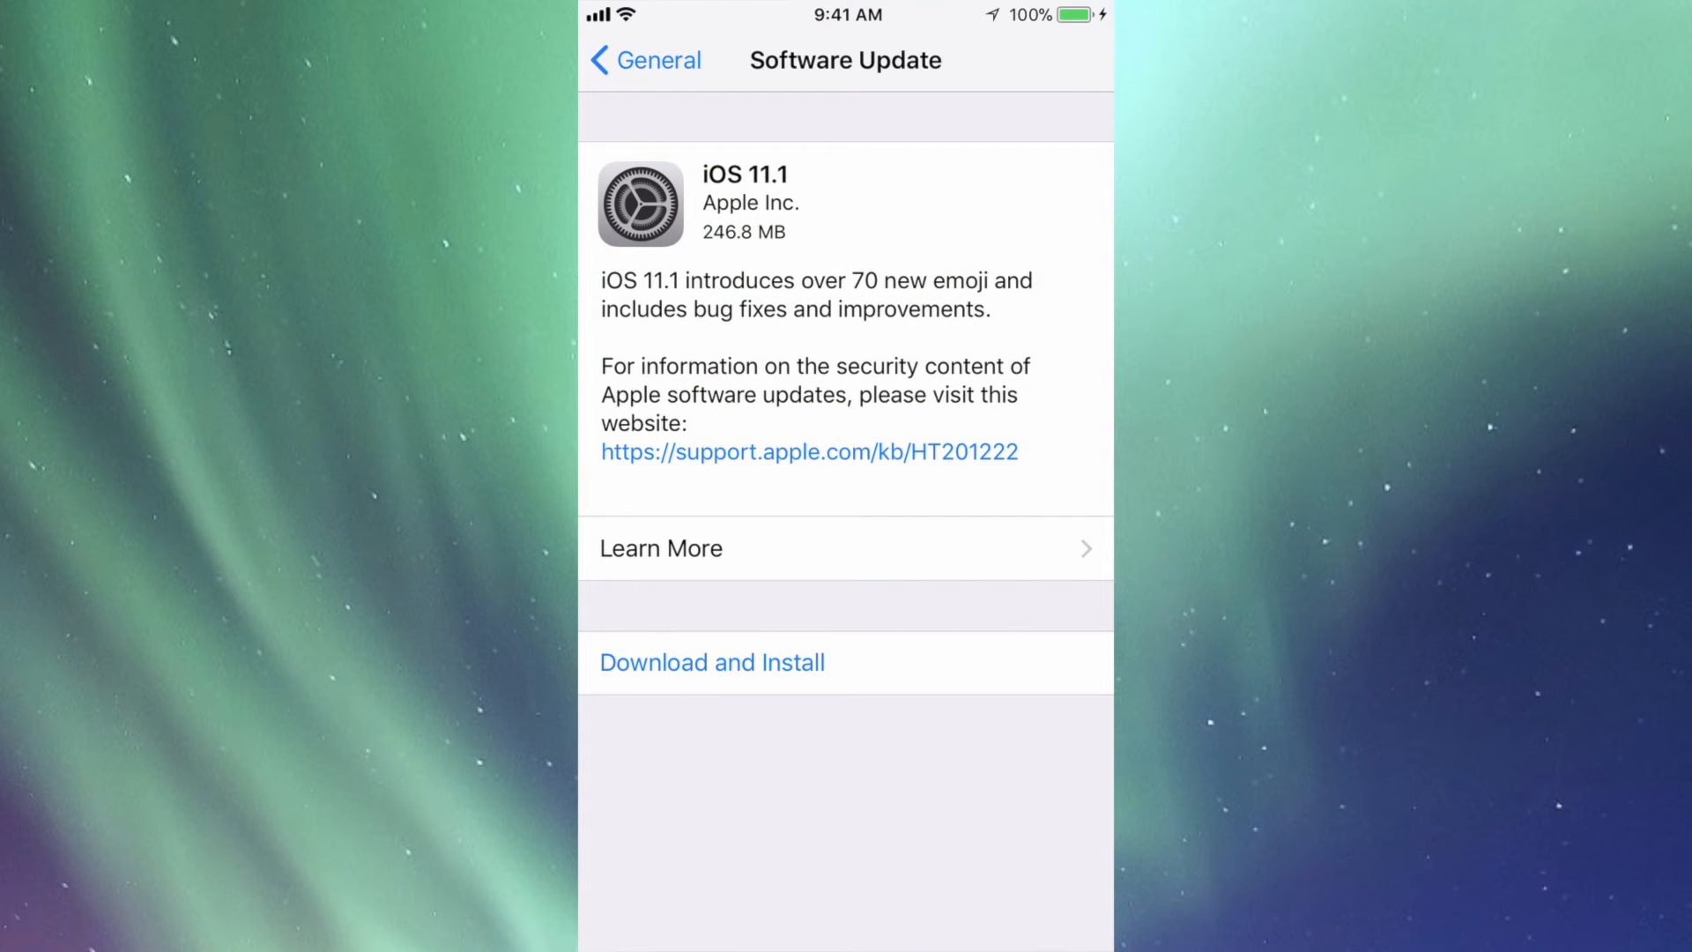
{"action": "left_click", "coordinate": [710, 662]}
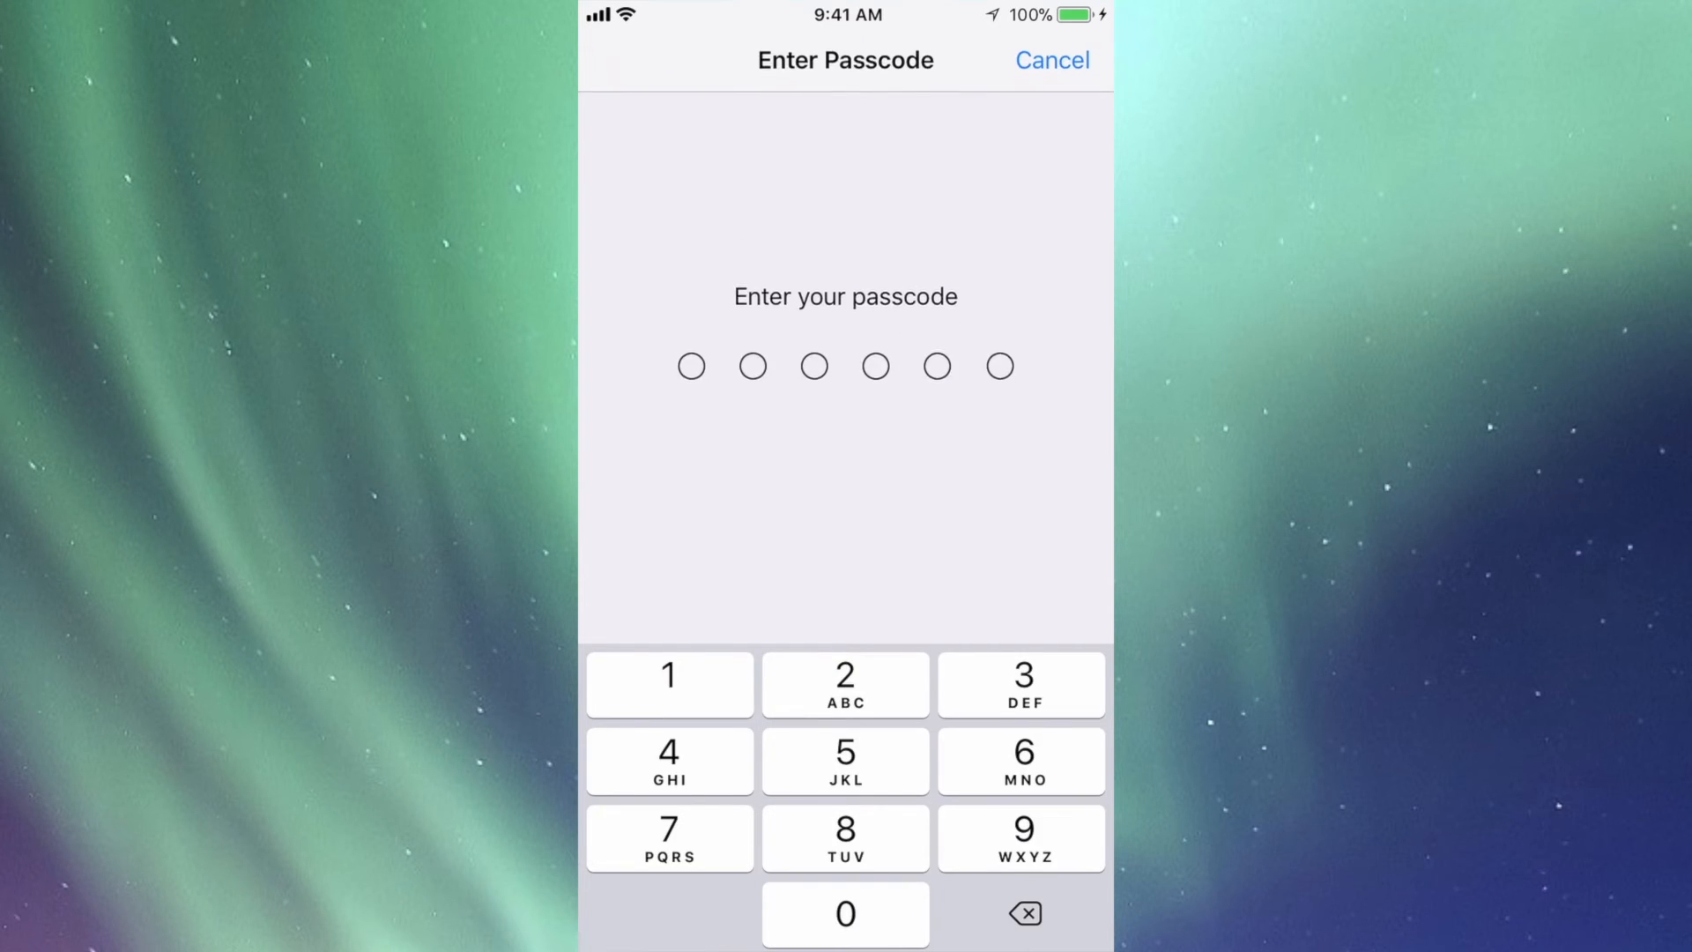